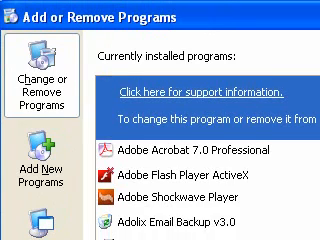
{"action": "scroll", "scroll_direction": "down", "scroll_amount": 3}
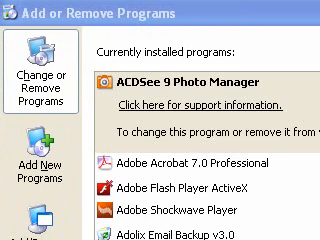
{"action": "scroll", "scroll_direction": "down", "scroll_amount": 3}
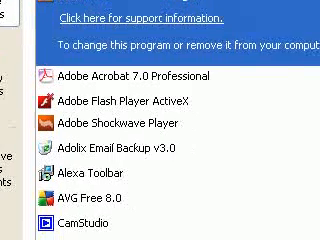
{"action": "scroll", "scroll_direction": "down", "scroll_amount": 3}
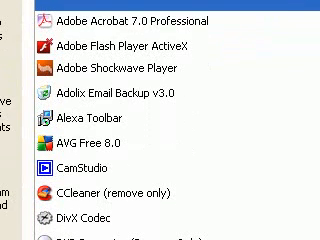